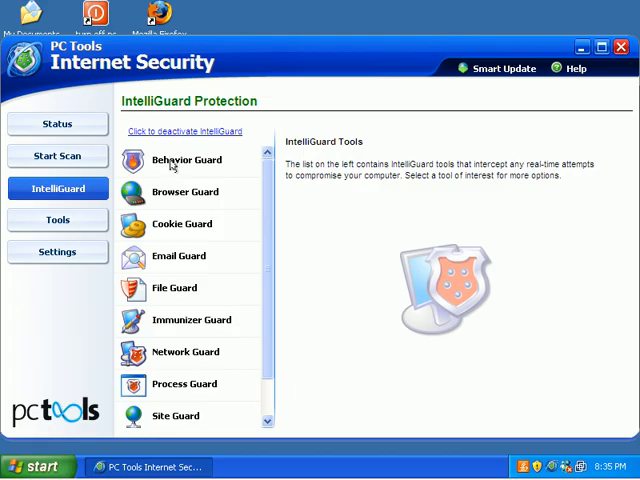
View the Behavior Guard description and enabled status in the IntelliGuard list
left_click(184, 160)
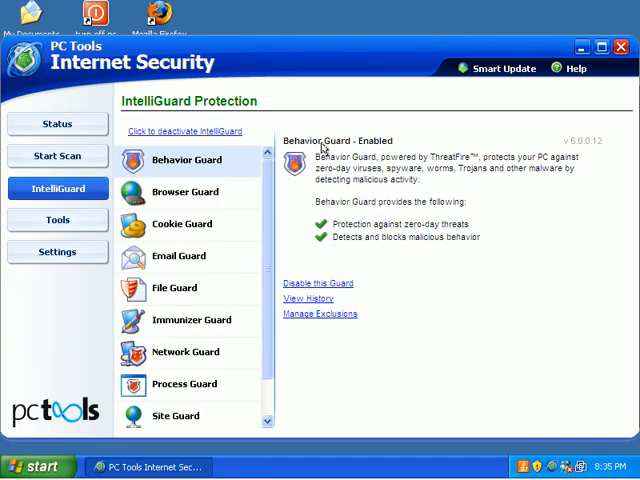
mouse_move(496, 168)
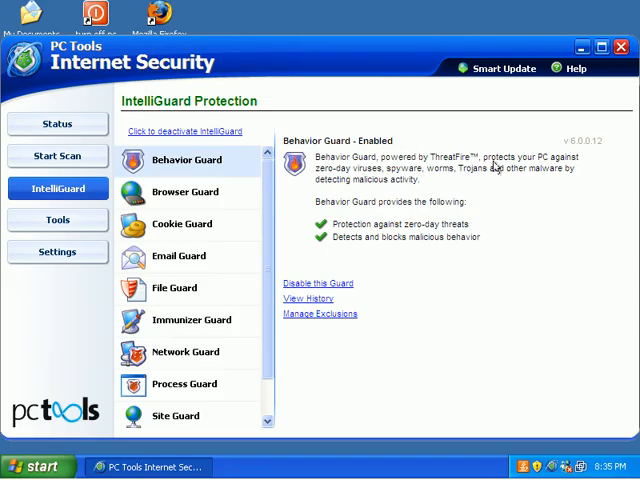
mouse_move(410, 232)
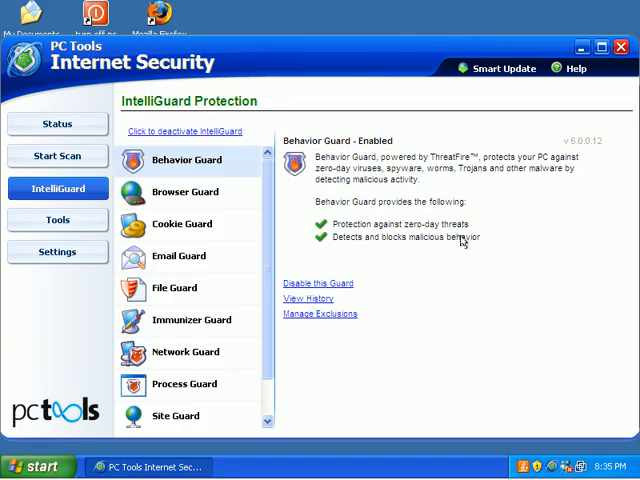
mouse_move(466, 260)
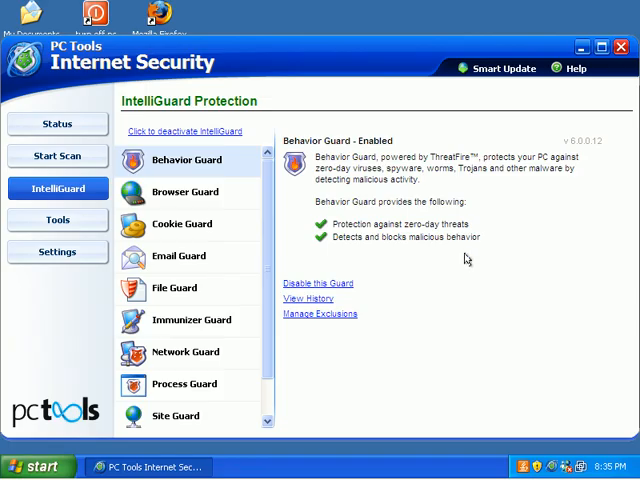
mouse_move(410, 260)
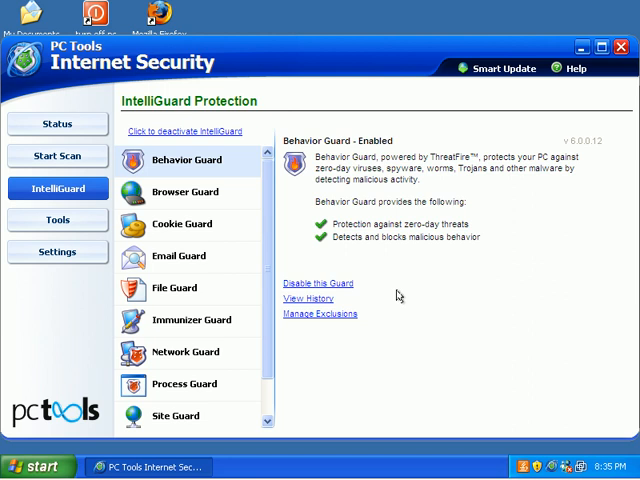
mouse_move(344, 246)
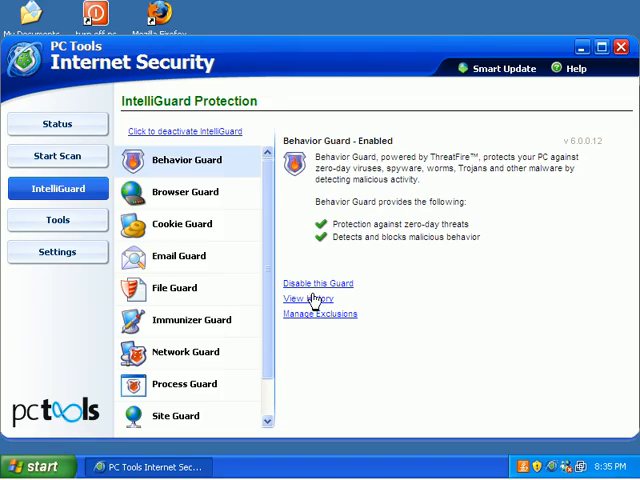
mouse_move(316, 324)
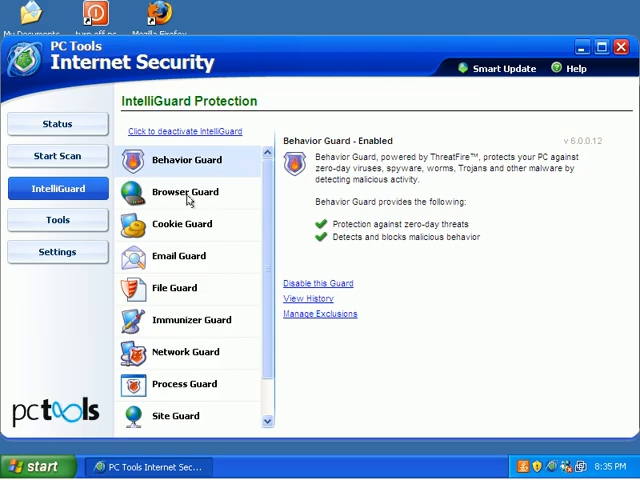
mouse_move(278, 172)
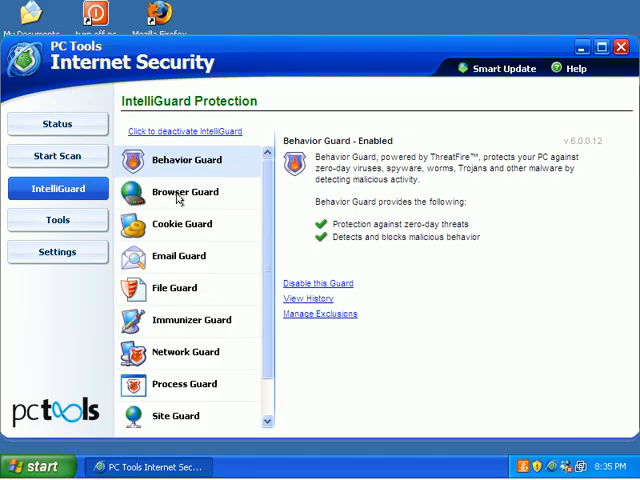
View the Browser Guard, Cookie Guard and Email Guard details in turn, all enabled
left_click(184, 192)
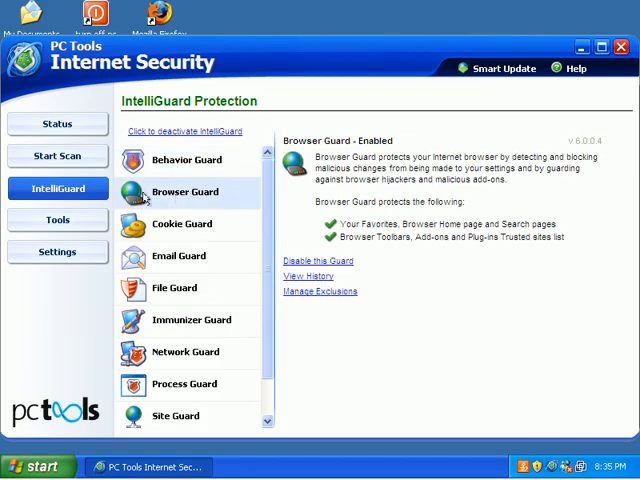
left_click(180, 224)
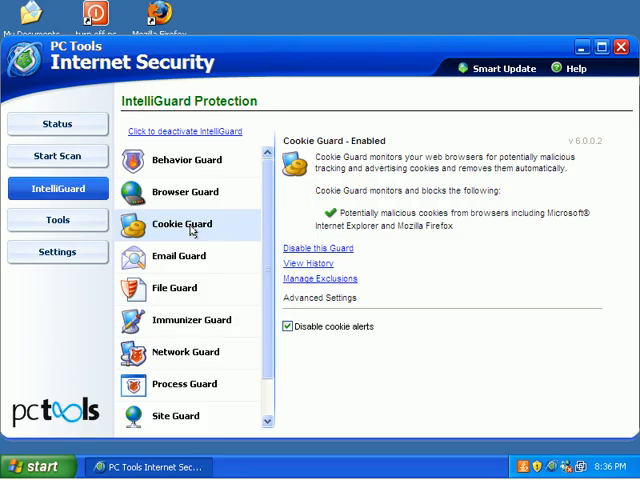
mouse_move(254, 180)
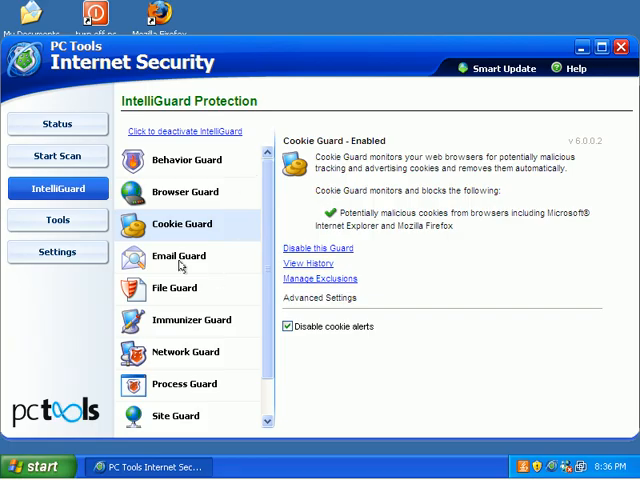
mouse_move(164, 272)
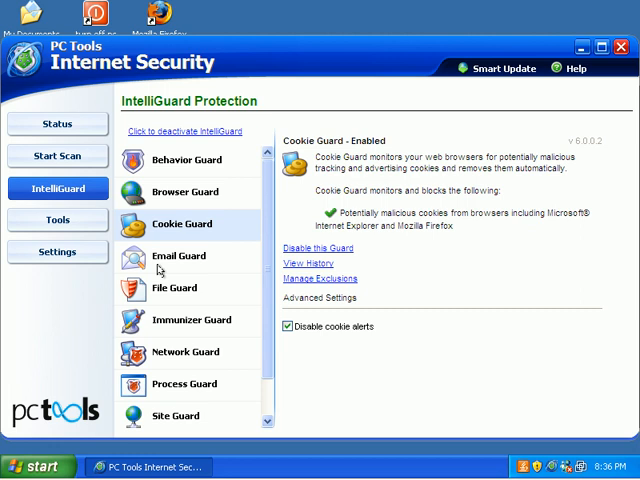
left_click(172, 256)
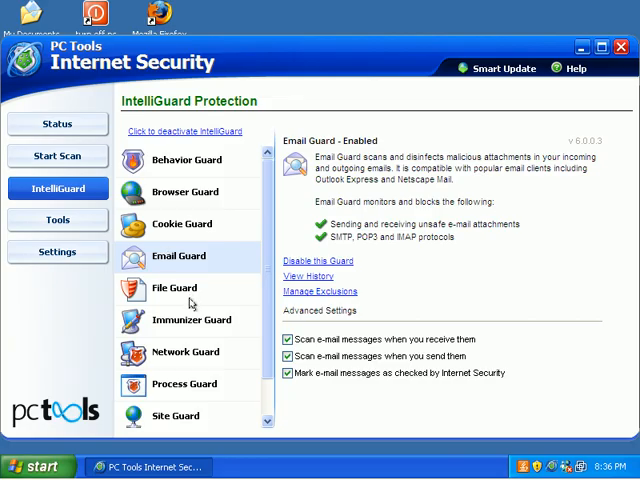
View the File Guard details, enabled and set to check processes and scripts
left_click(172, 288)
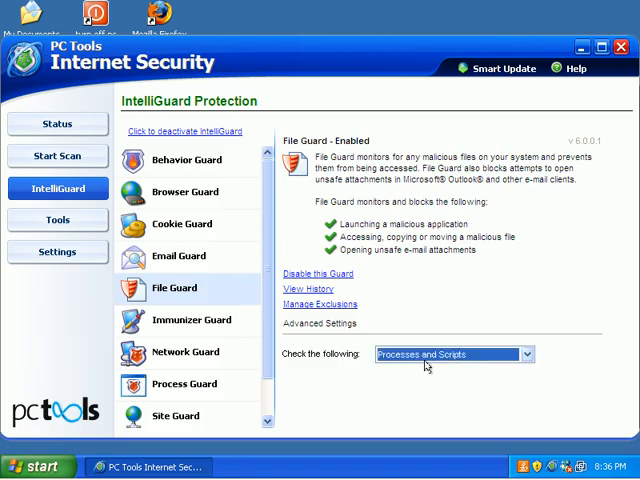
mouse_move(176, 320)
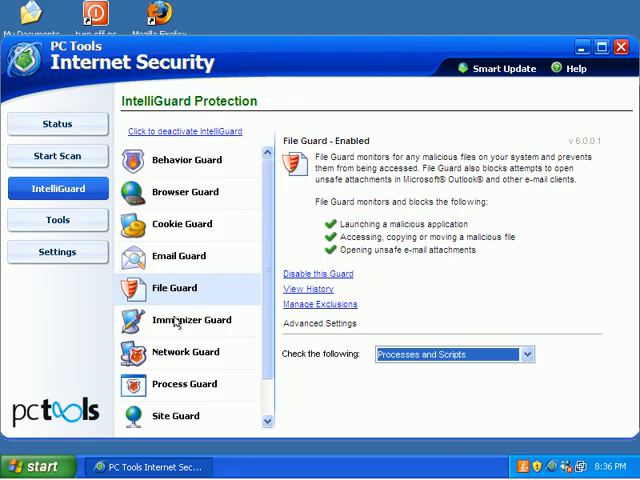
View the Immunizer Guard details, then the Network Guard status and advanced options
left_click(192, 320)
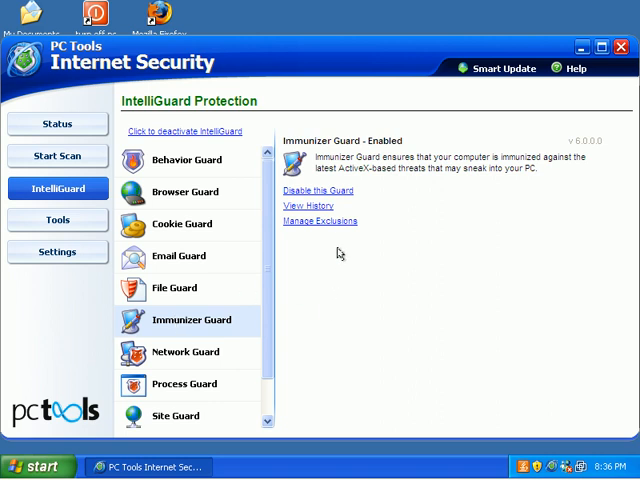
mouse_move(330, 224)
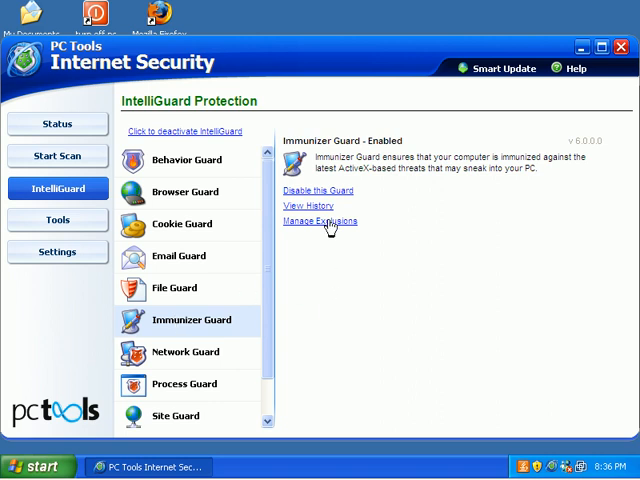
mouse_move(372, 176)
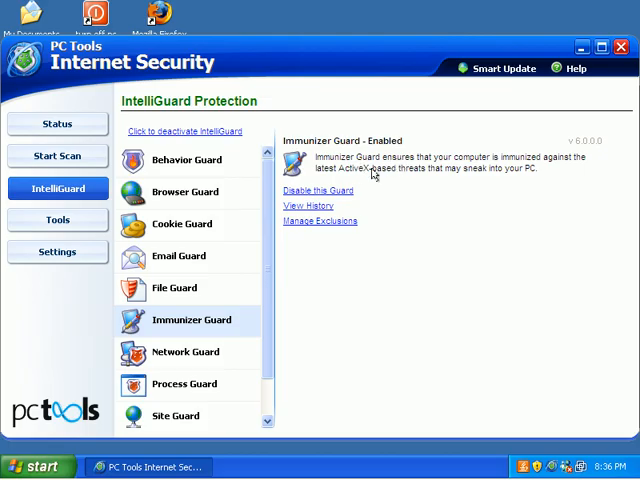
left_click(184, 352)
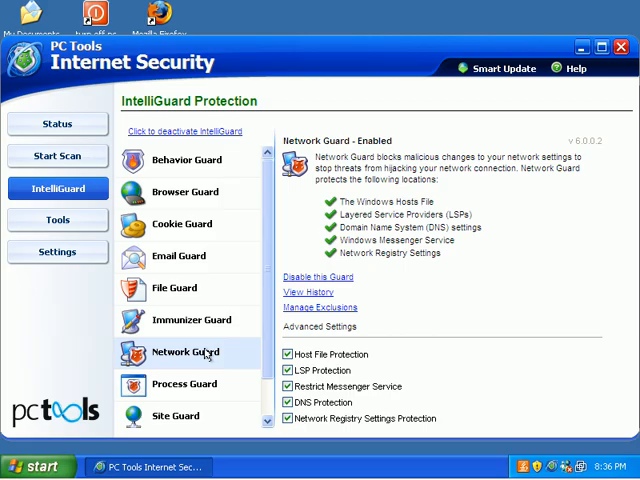
mouse_move(338, 364)
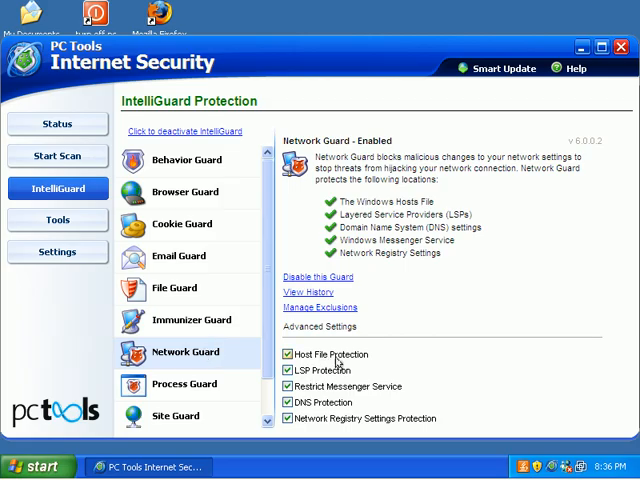
mouse_move(340, 372)
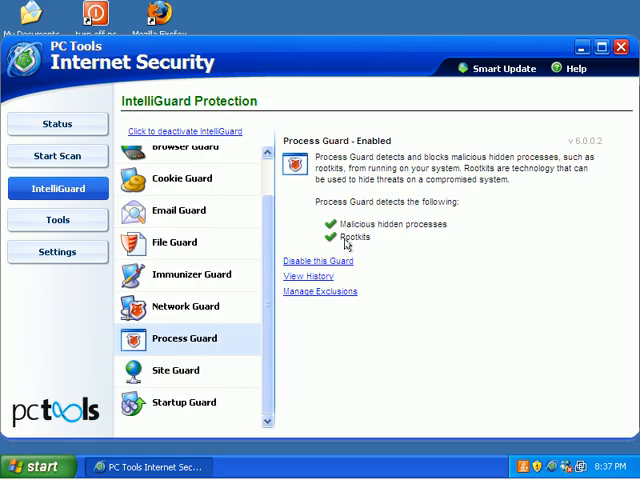
View the Site Guard and Startup Guard details, then go to the Program Tools page
left_click(174, 370)
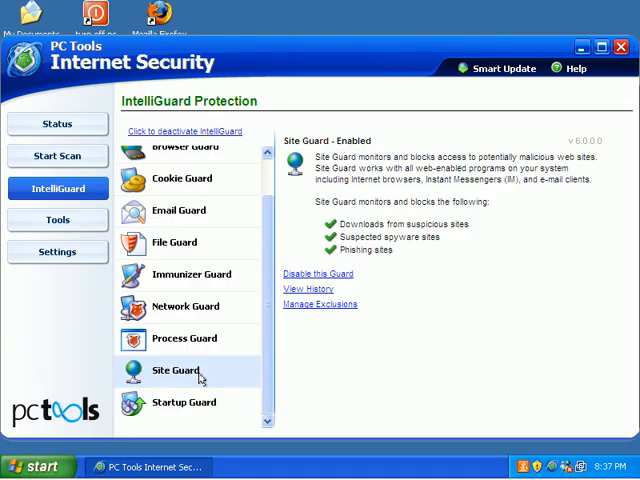
mouse_move(376, 224)
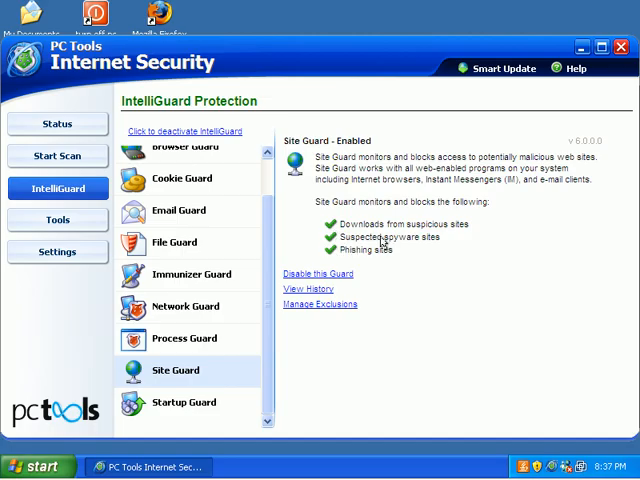
mouse_move(202, 408)
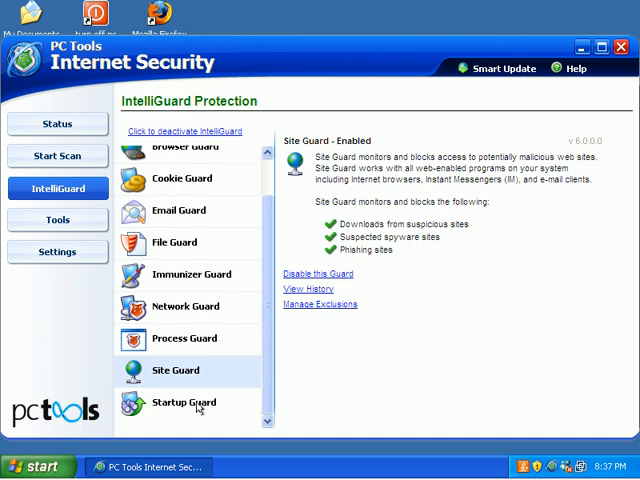
left_click(184, 404)
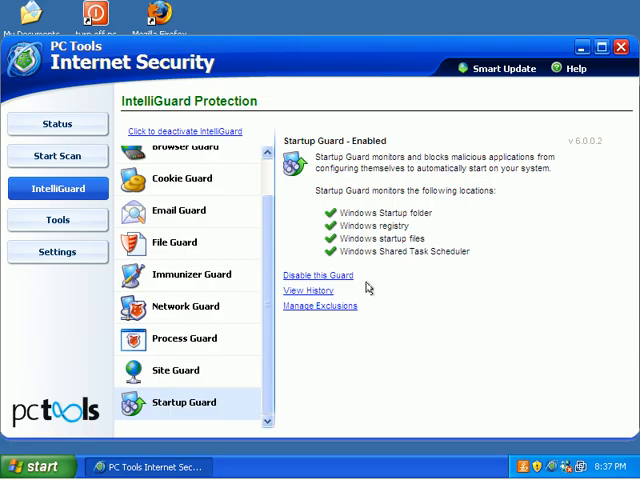
left_click(58, 220)
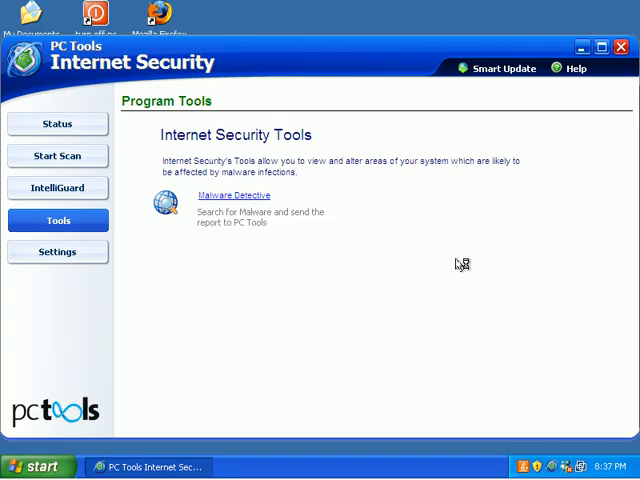
left_click(226, 196)
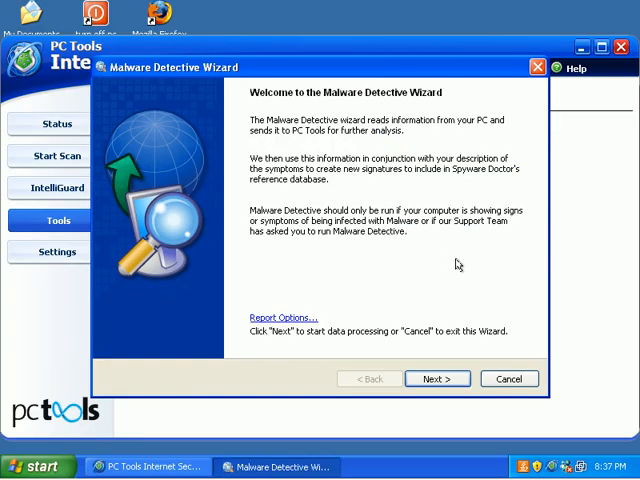
left_click(436, 378)
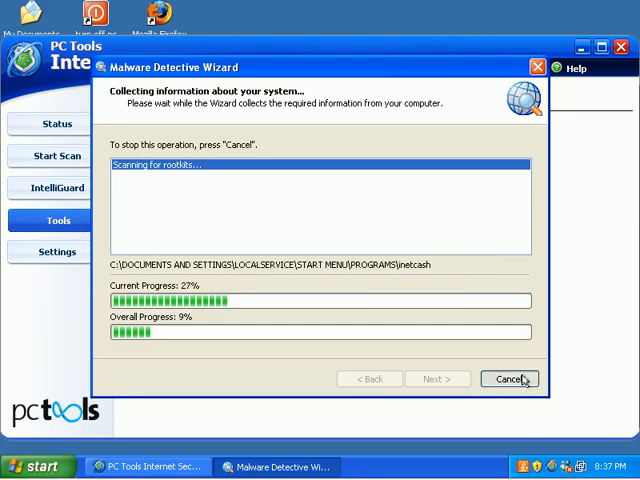
left_click(510, 378)
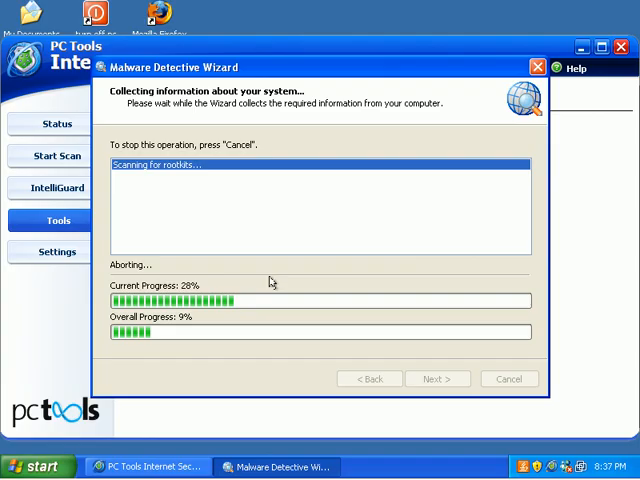
left_click(508, 378)
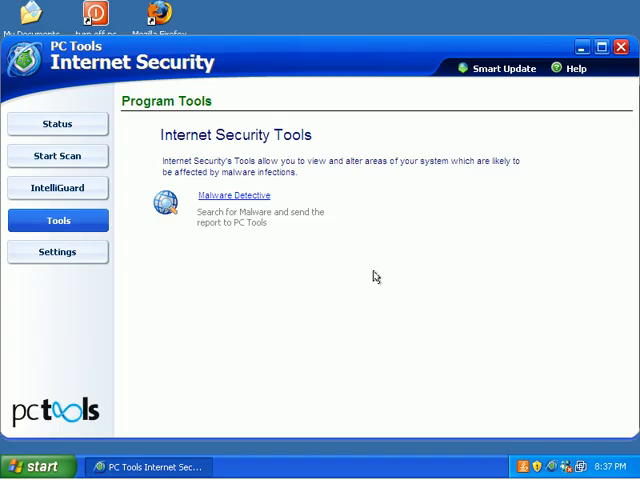
Show the Firewall Settings General tab with tray, prompt and allow-known-applications options
left_click(58, 252)
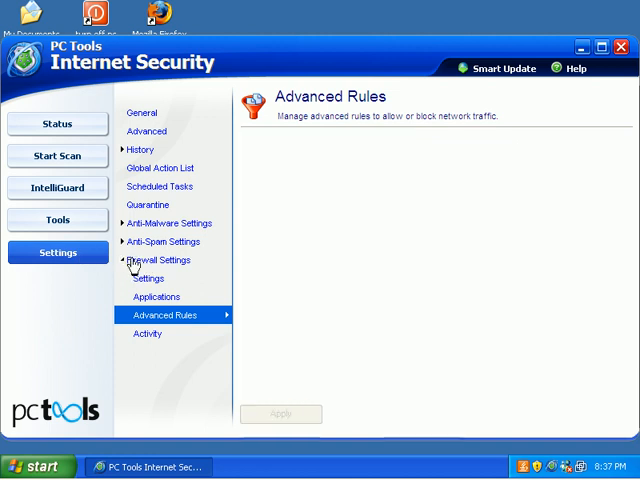
left_click(148, 278)
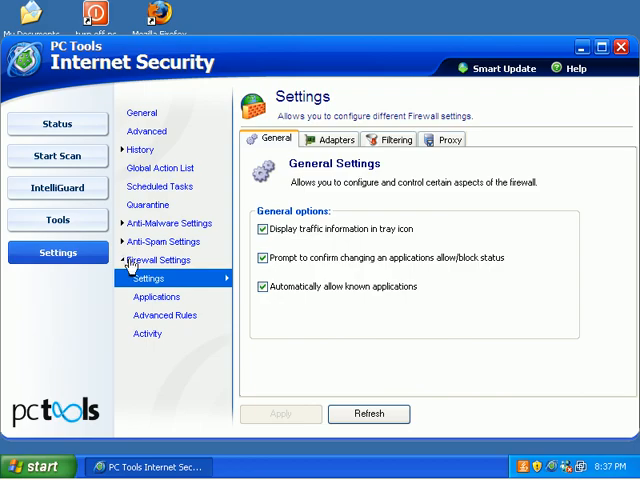
mouse_move(160, 300)
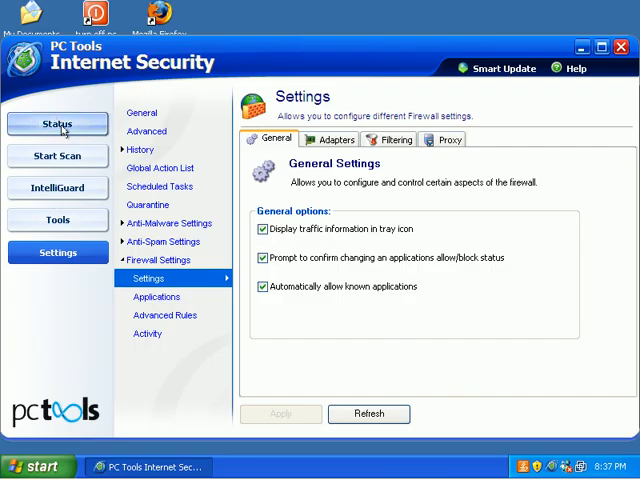
Return to the Status overview showing anti-spyware, anti-virus, anti-spam and firewall all on
left_click(56, 124)
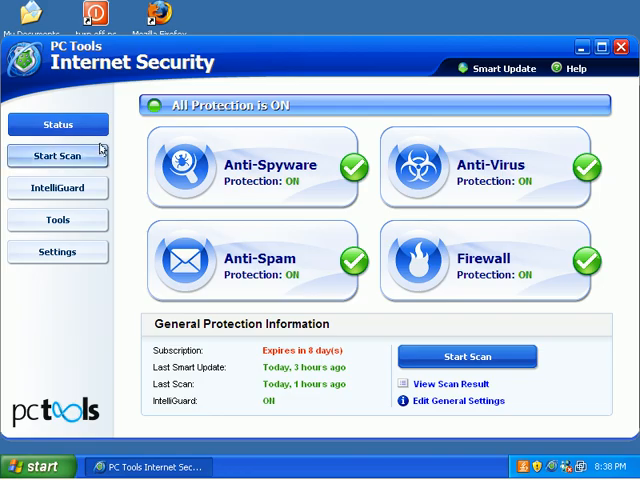
mouse_move(196, 108)
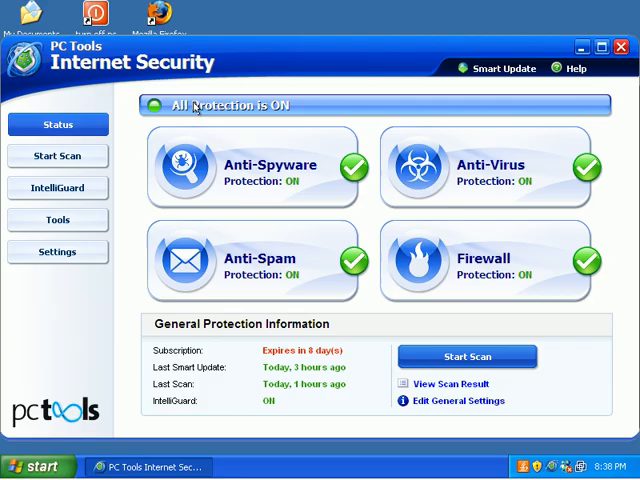
mouse_move(512, 104)
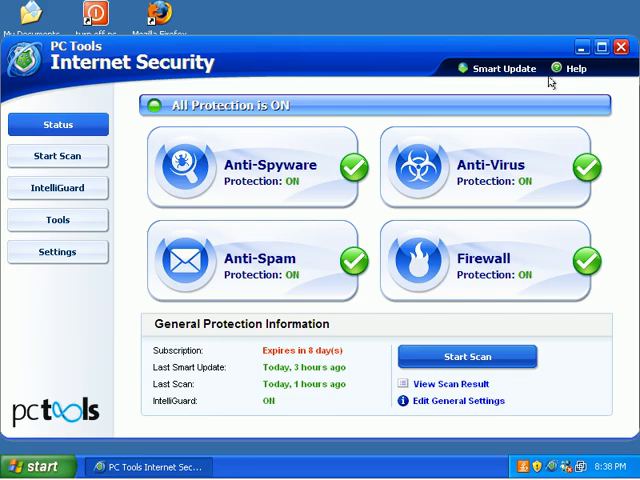
mouse_move(84, 78)
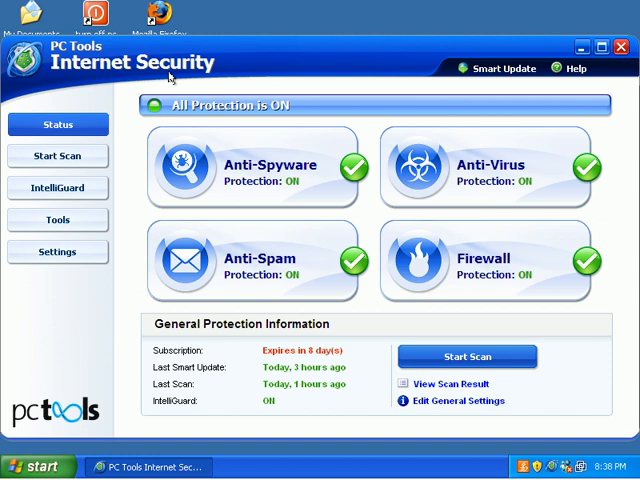
mouse_move(170, 78)
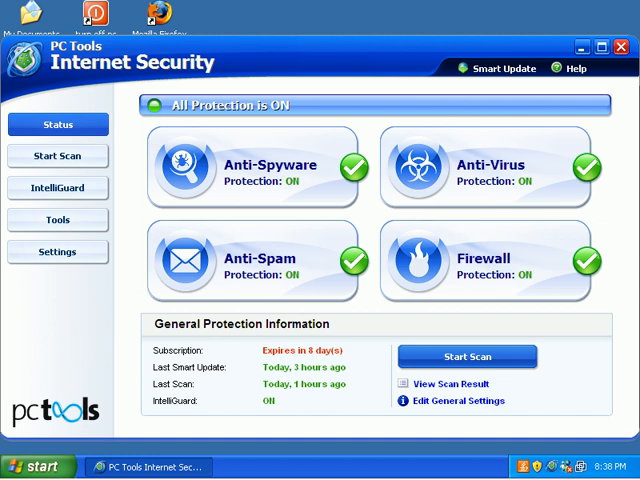